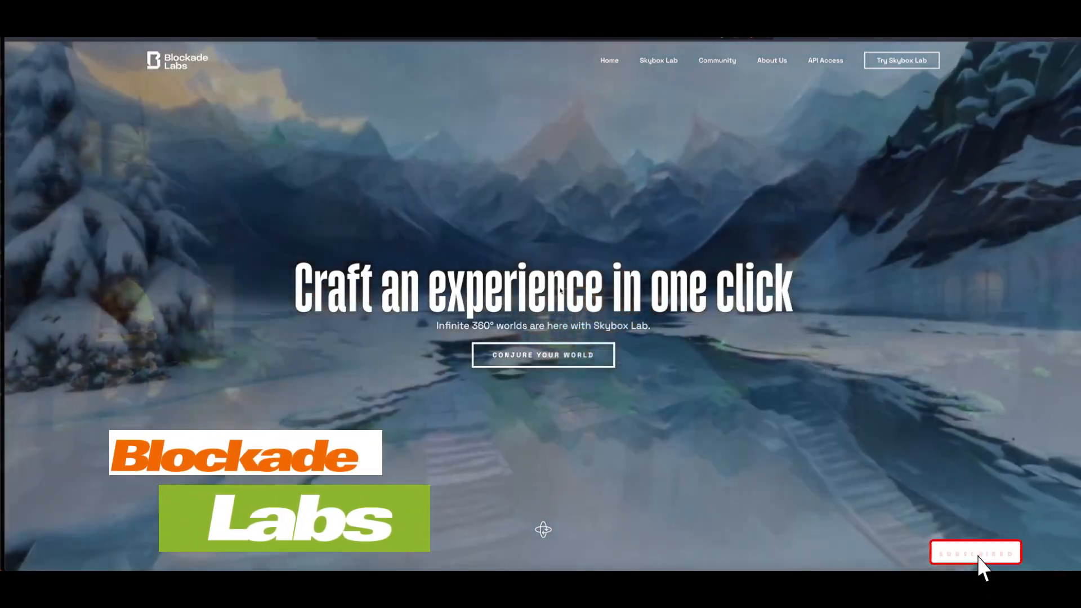
Enter Skybox Lab from the Blockade Labs homepage via 'Try Skybox Lab'
left_click(975, 552)
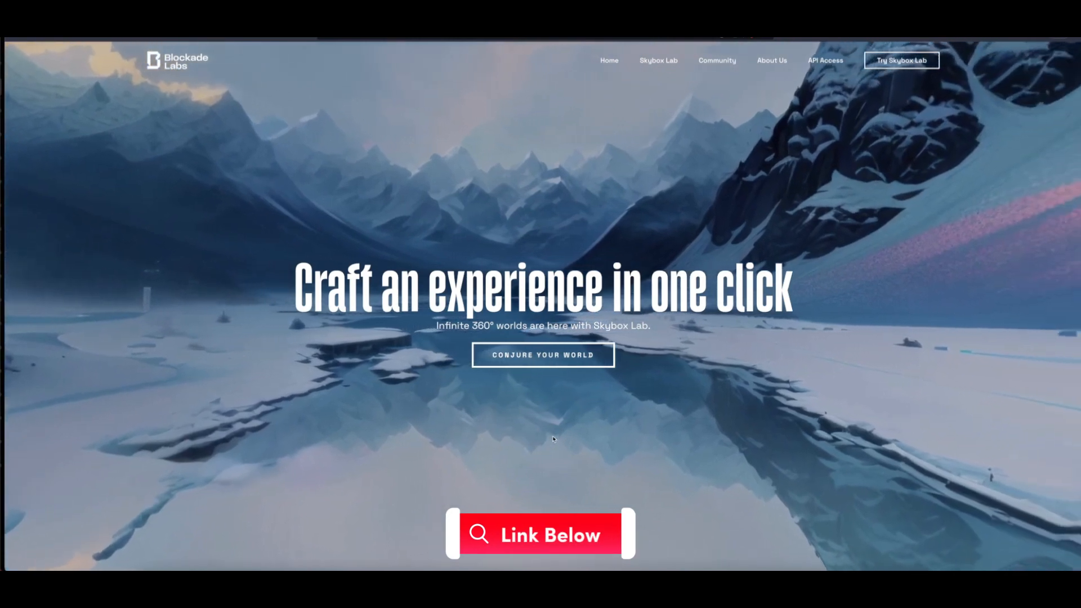
mouse_move(617, 406)
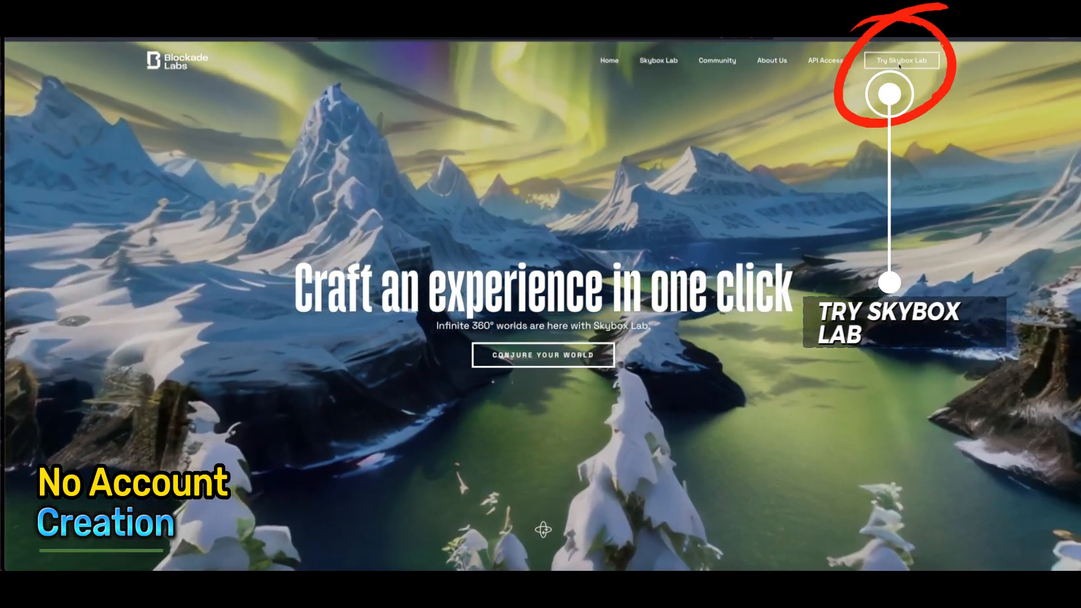
left_click(901, 59)
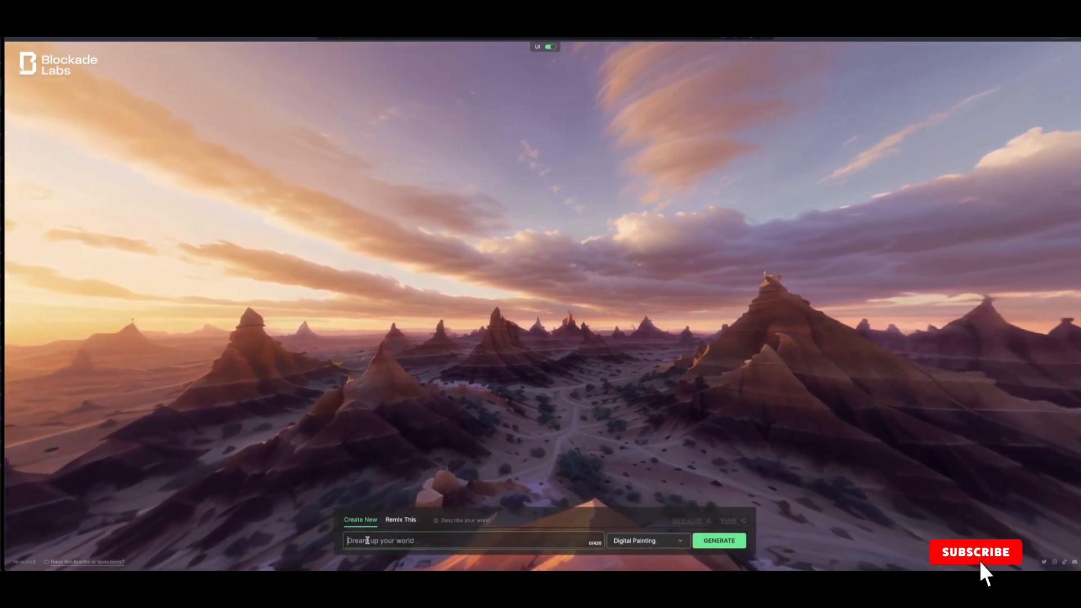
Enter the world prompt 'Tropical Paradise with sunset over the horizon'
type("Tropical Paradise with sunset over the horizon")
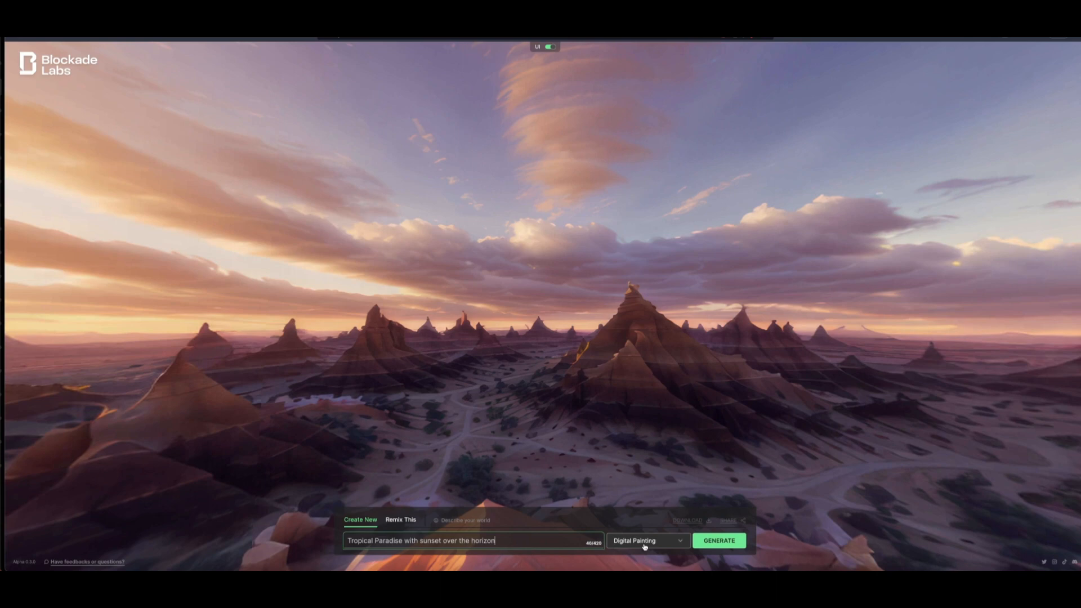
Choose Fantasy Lands from the art style list for the tropical sunset prompt
left_click(646, 540)
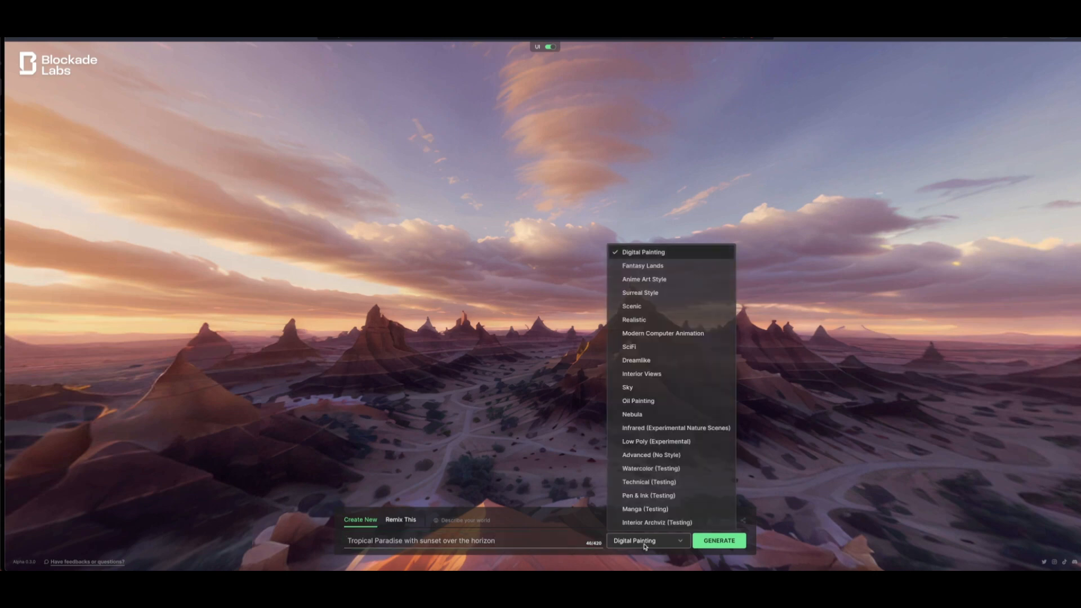
mouse_move(642, 266)
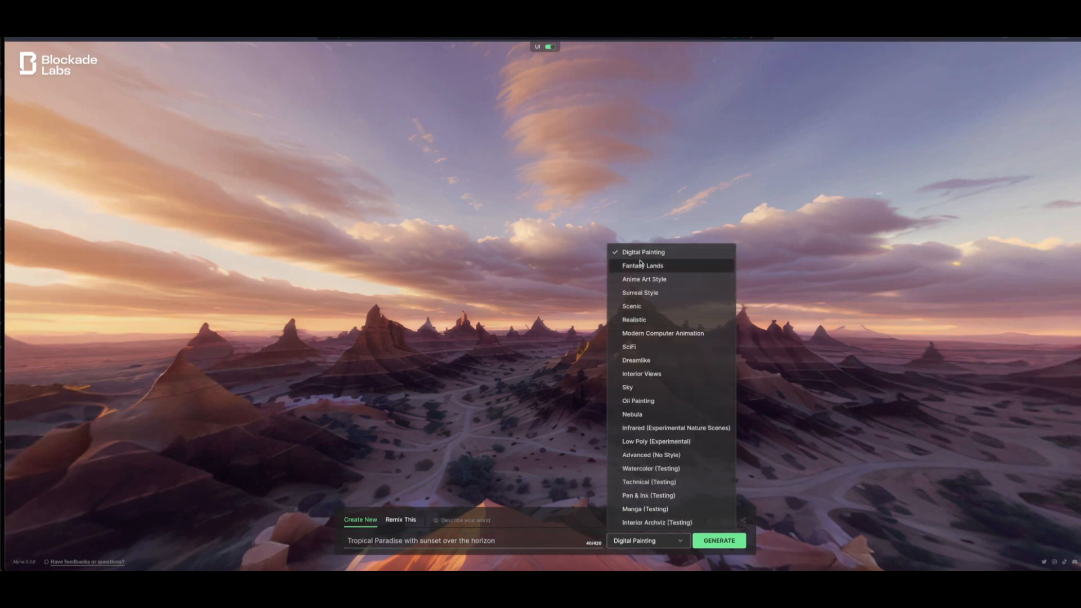
mouse_move(644, 273)
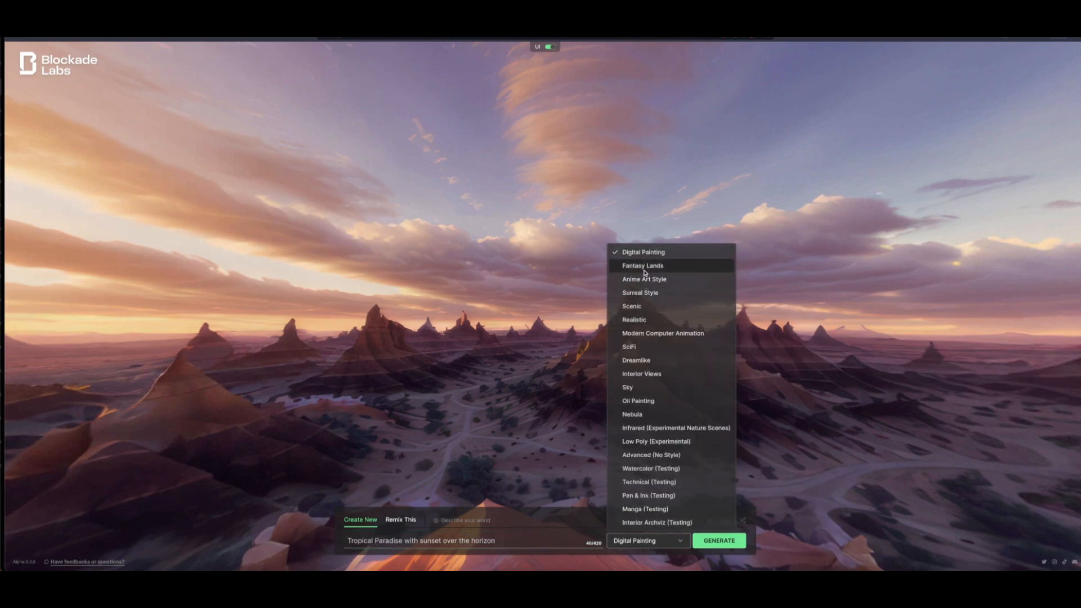
mouse_move(642, 266)
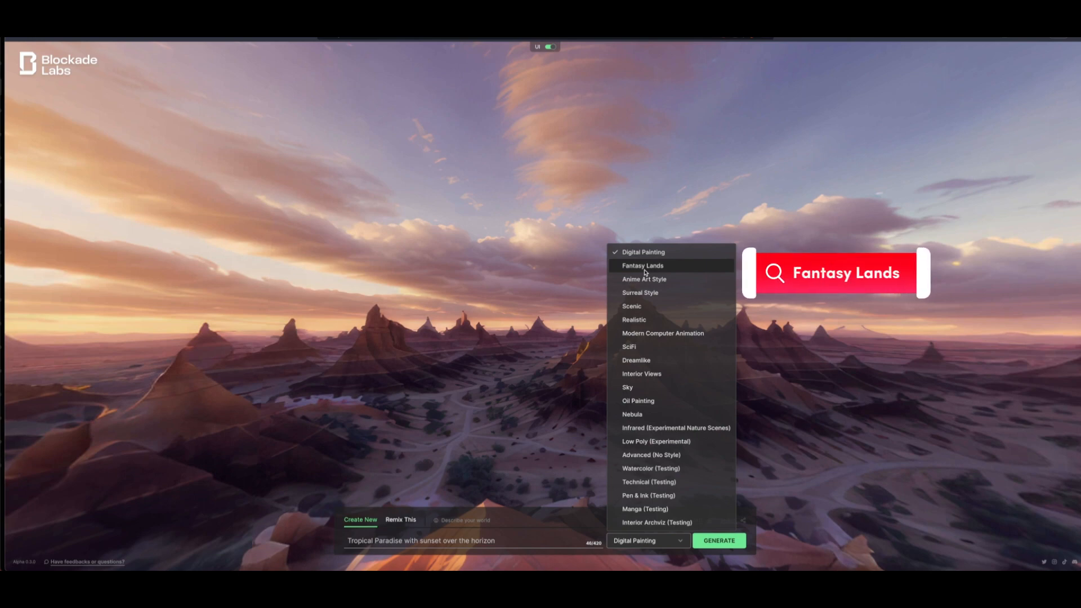
left_click(641, 266)
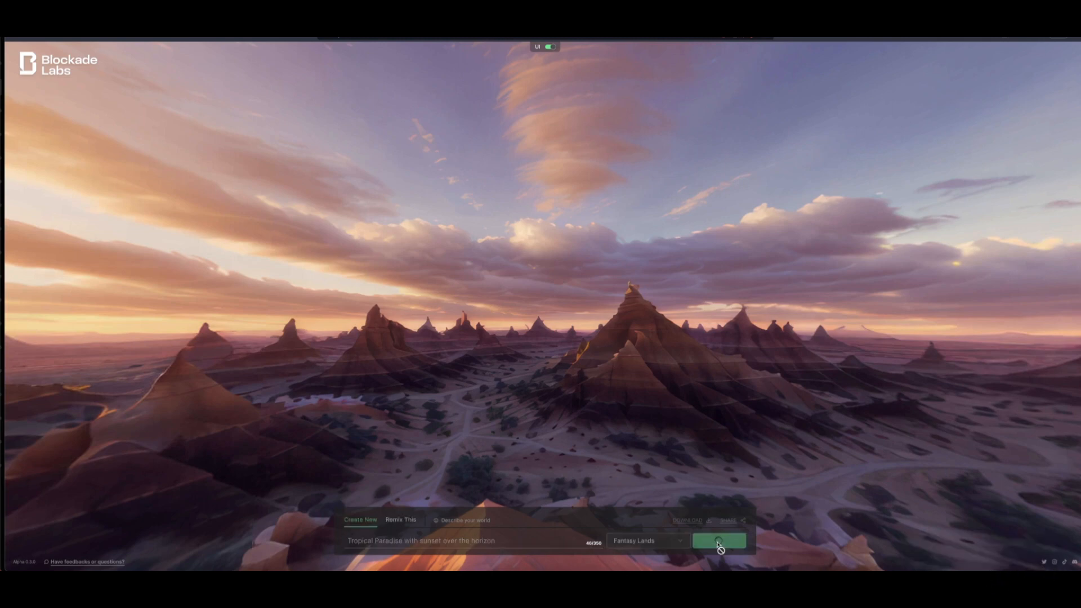
Generate the Fantasy Lands tropical beach sunset skybox and wait for it to render
left_click(719, 540)
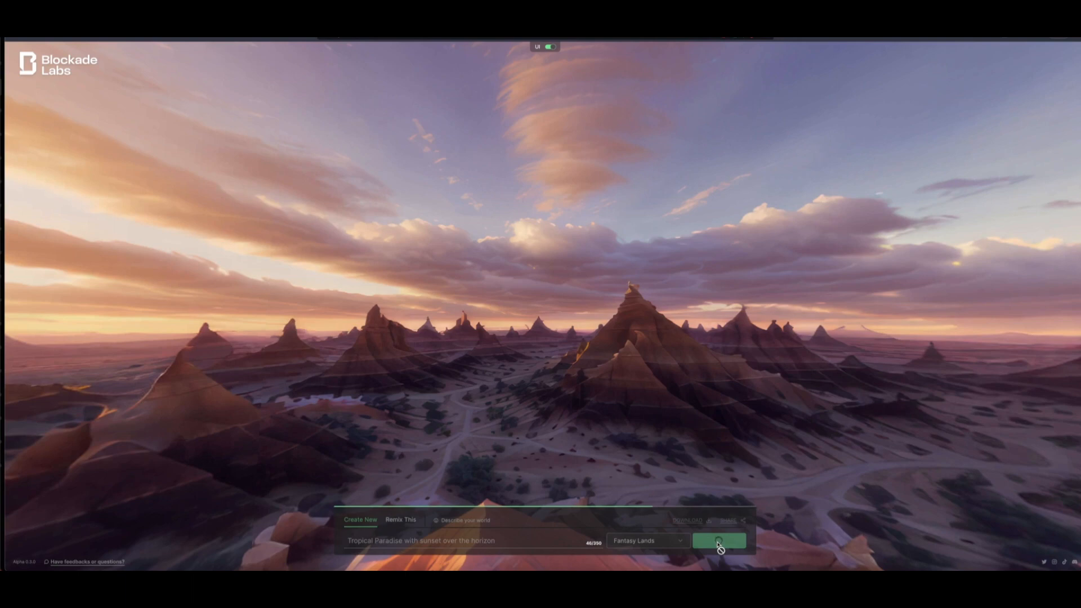
left_click(720, 541)
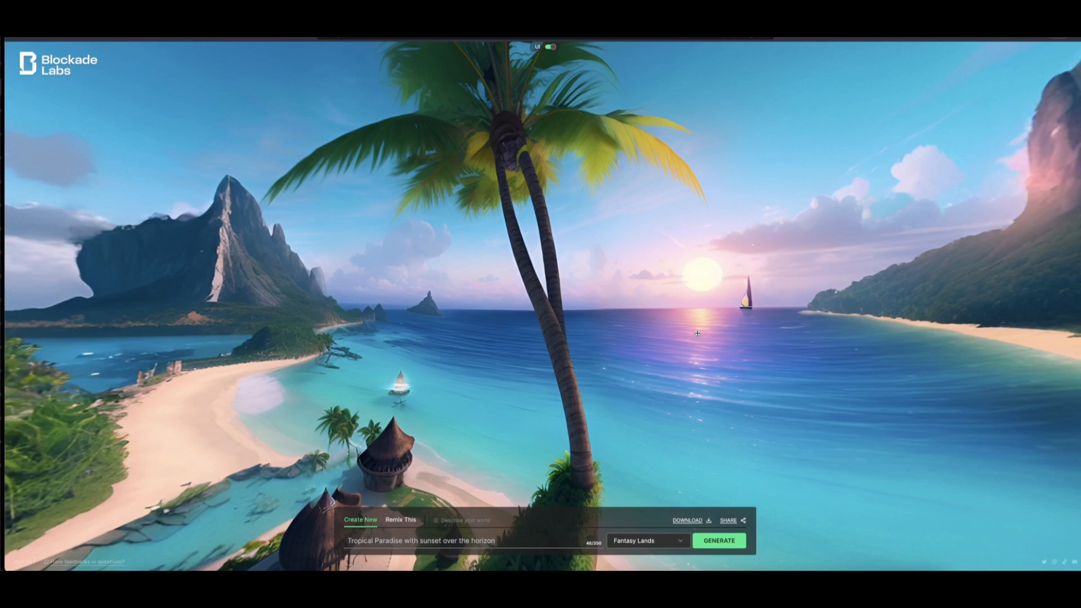
mouse_move(560, 315)
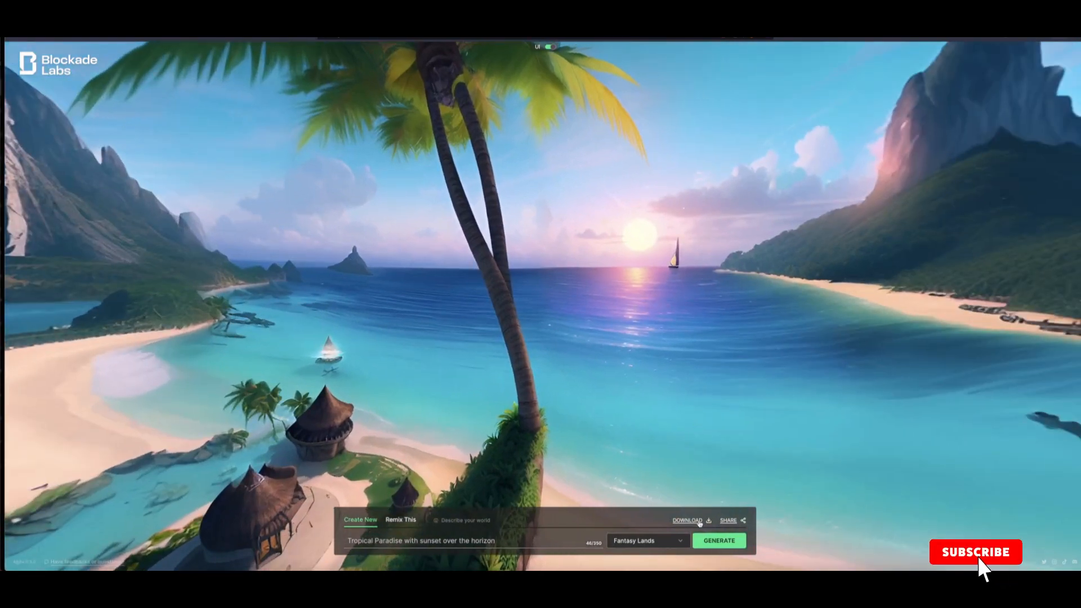
Download the beach skybox image and save it to the Blender3d Render folder
left_click(974, 551)
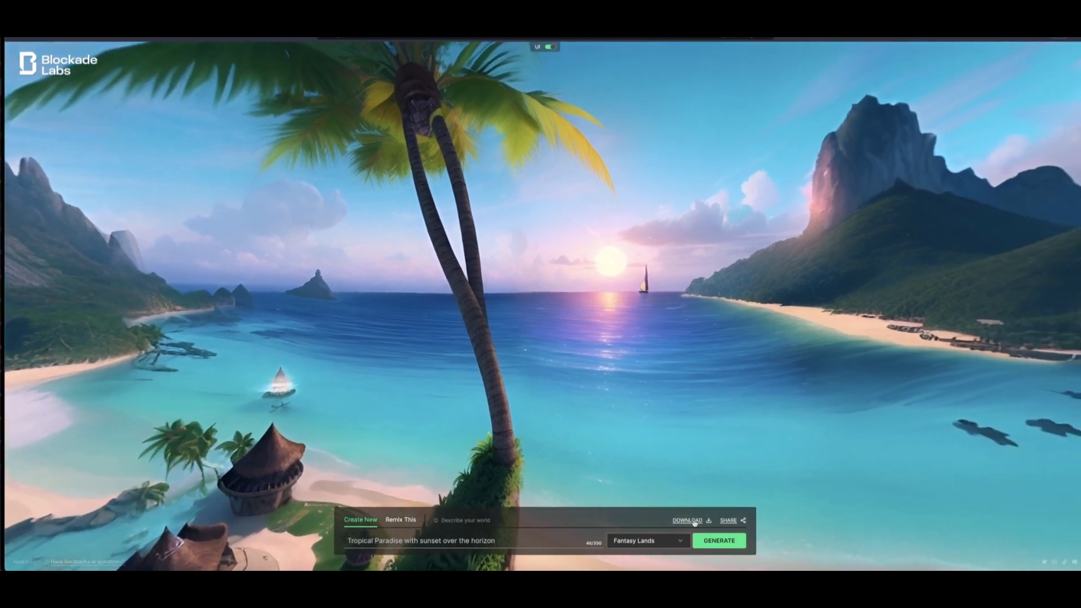
left_click(687, 520)
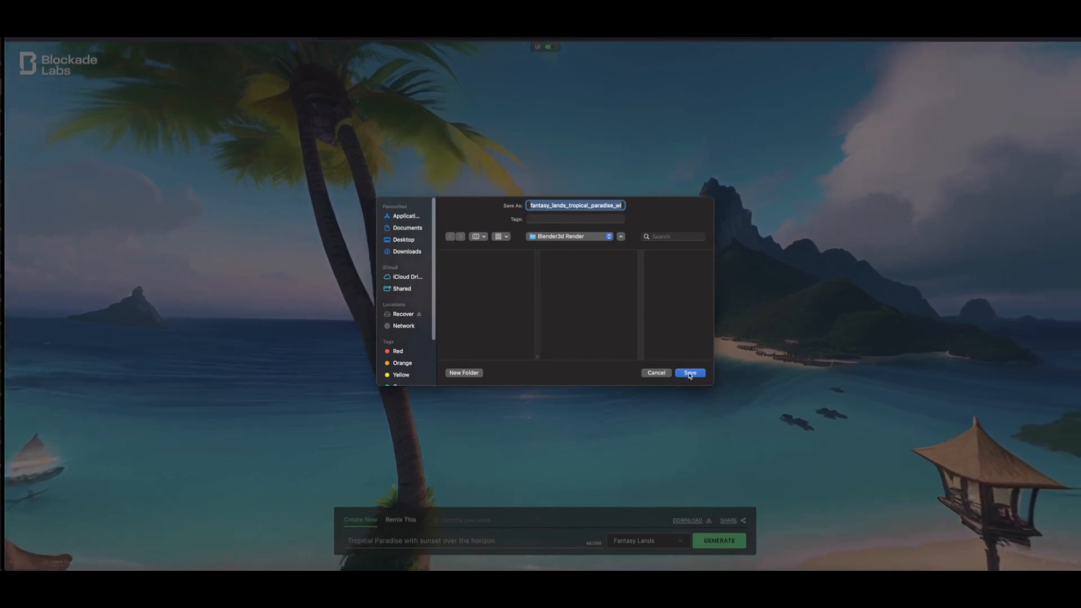
left_click(688, 372)
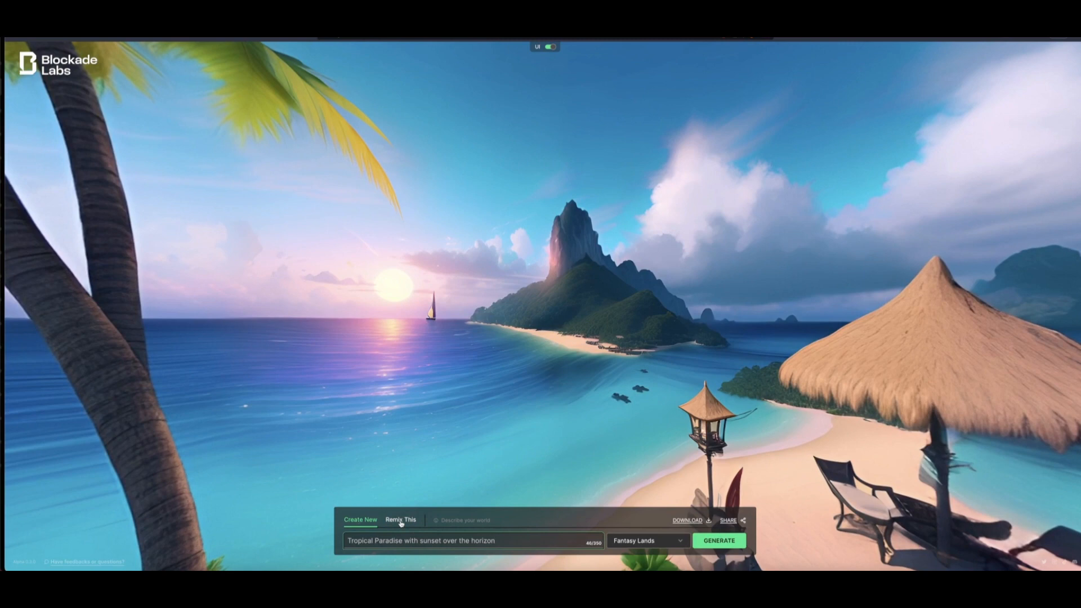
Start a Surreal Style remix of the beach skybox, keeping its layout
left_click(400, 519)
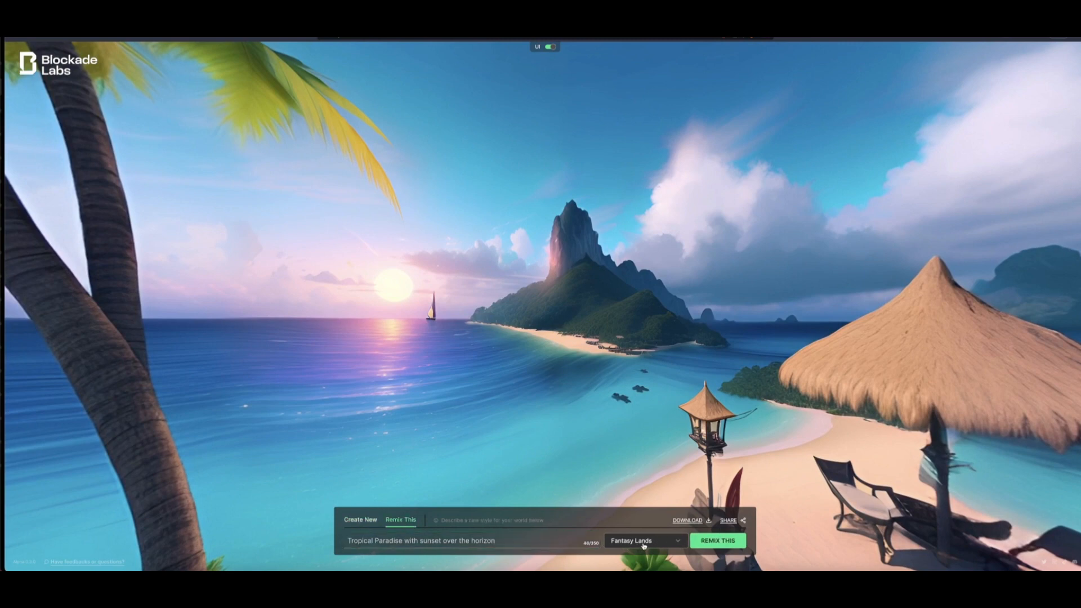
left_click(644, 541)
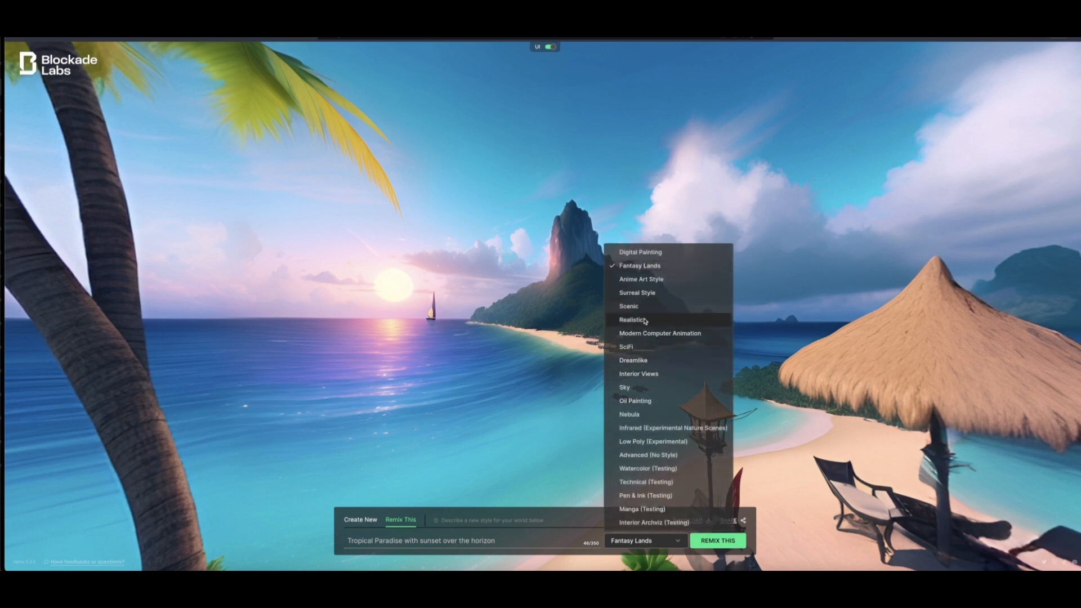
left_click(636, 293)
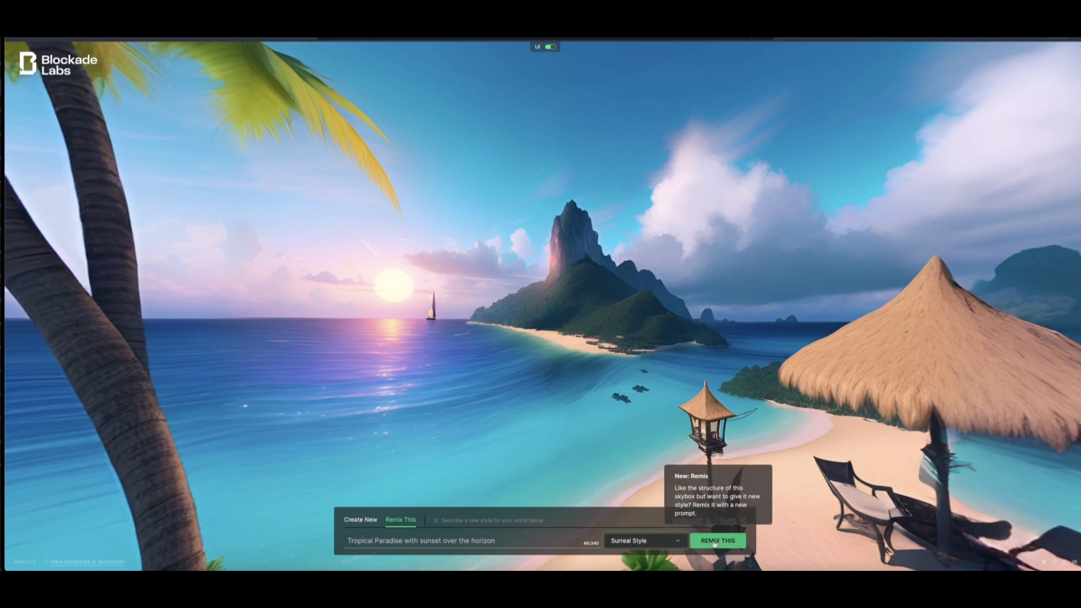
left_click(716, 540)
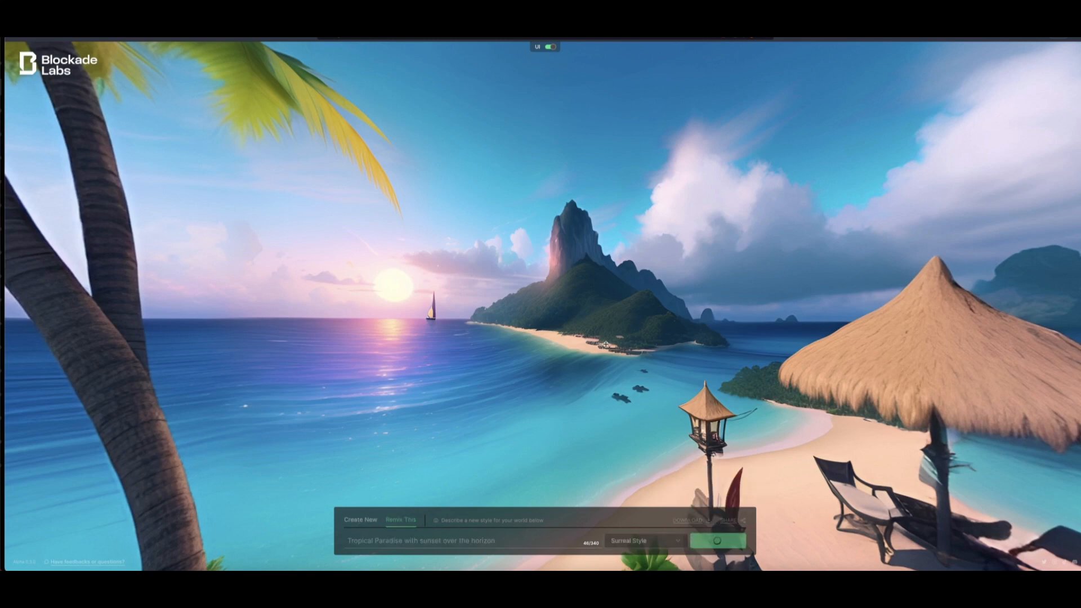
Download the finished Surreal Style island remix and save it to the Blender3d Render folder
left_click(717, 540)
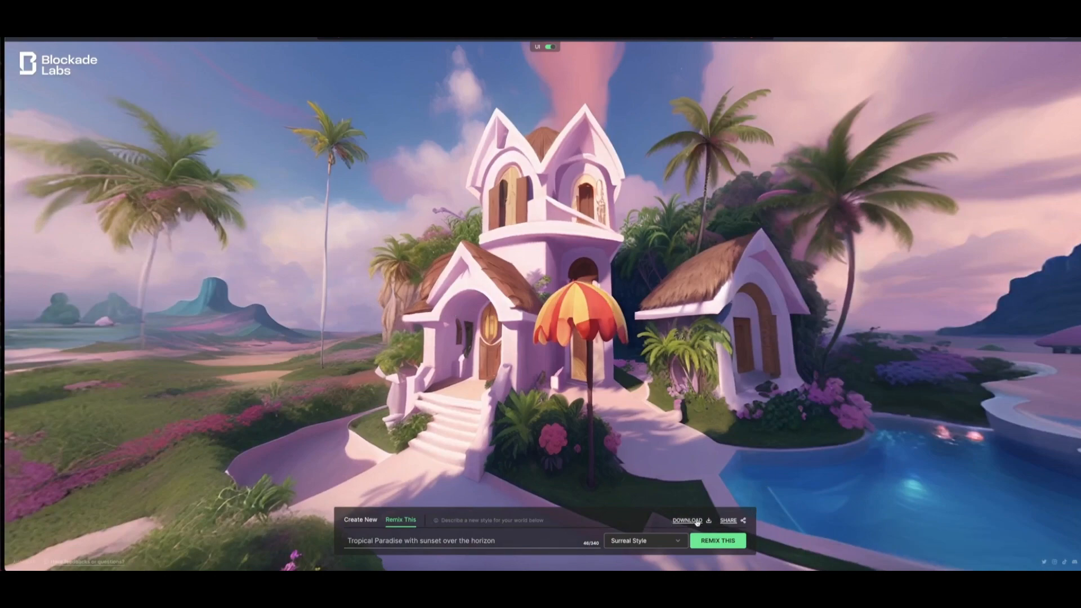
left_click(686, 520)
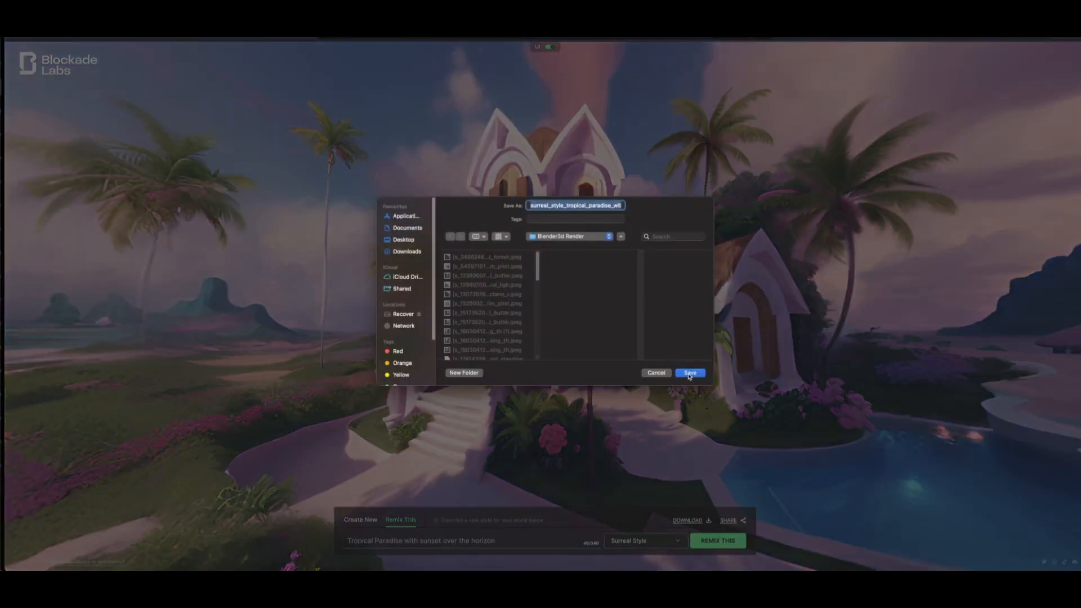
left_click(688, 372)
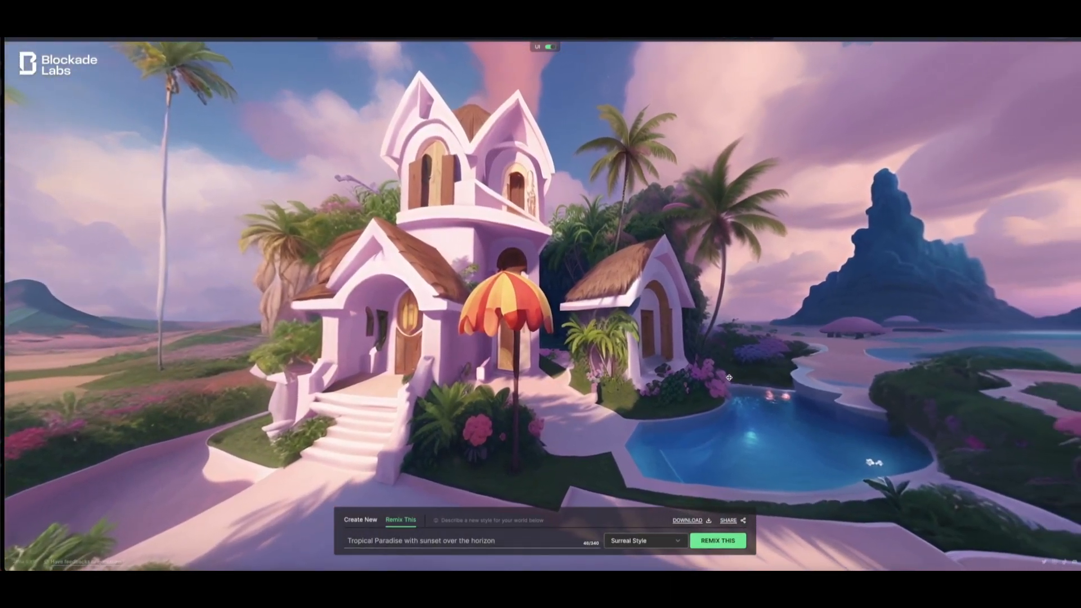
Pick Low Poly (Experimental) as the remix art style
left_click(642, 541)
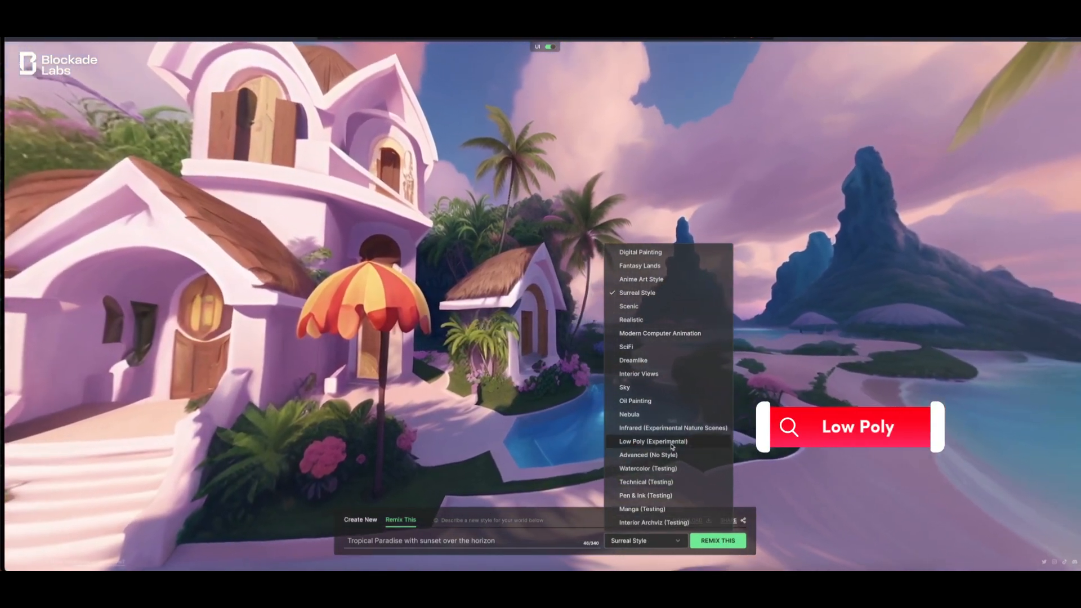
left_click(651, 441)
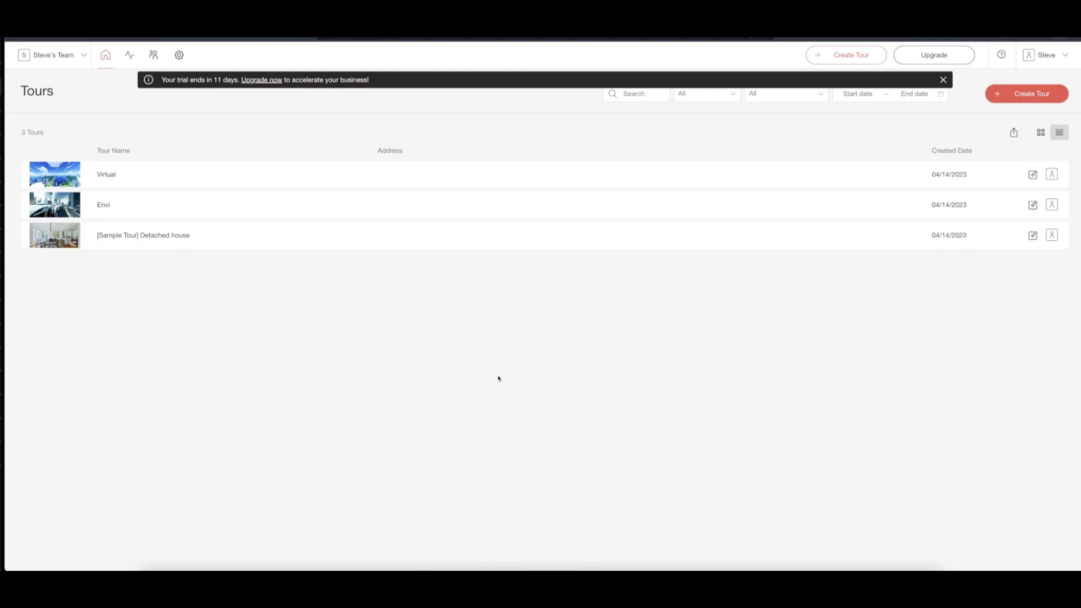
mouse_move(787, 271)
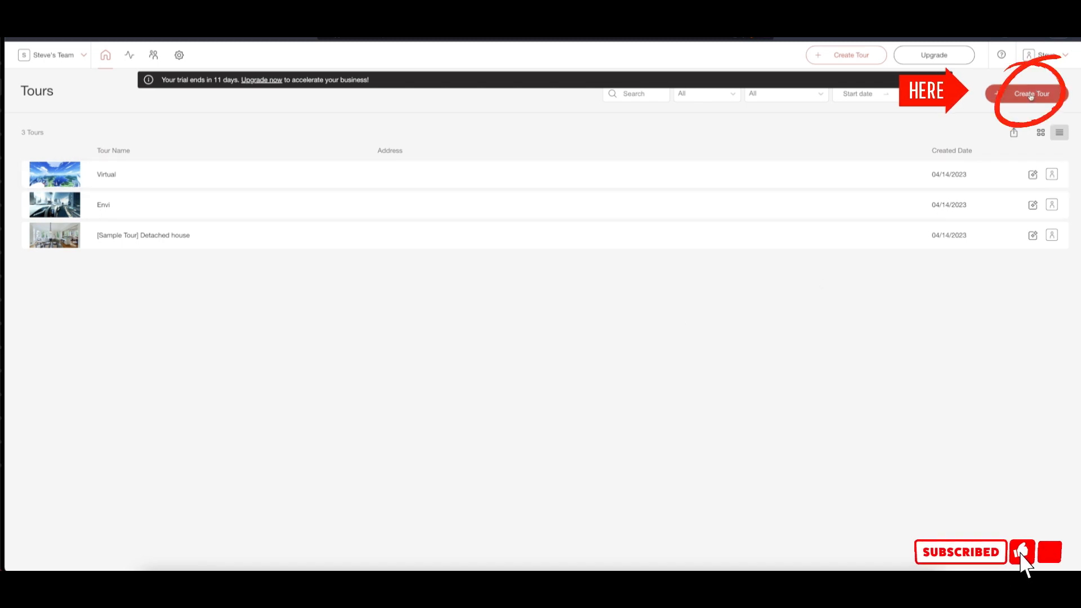
Create and save a new RICOH360 Tours tour named 'tropical Paradise'
left_click(1027, 93)
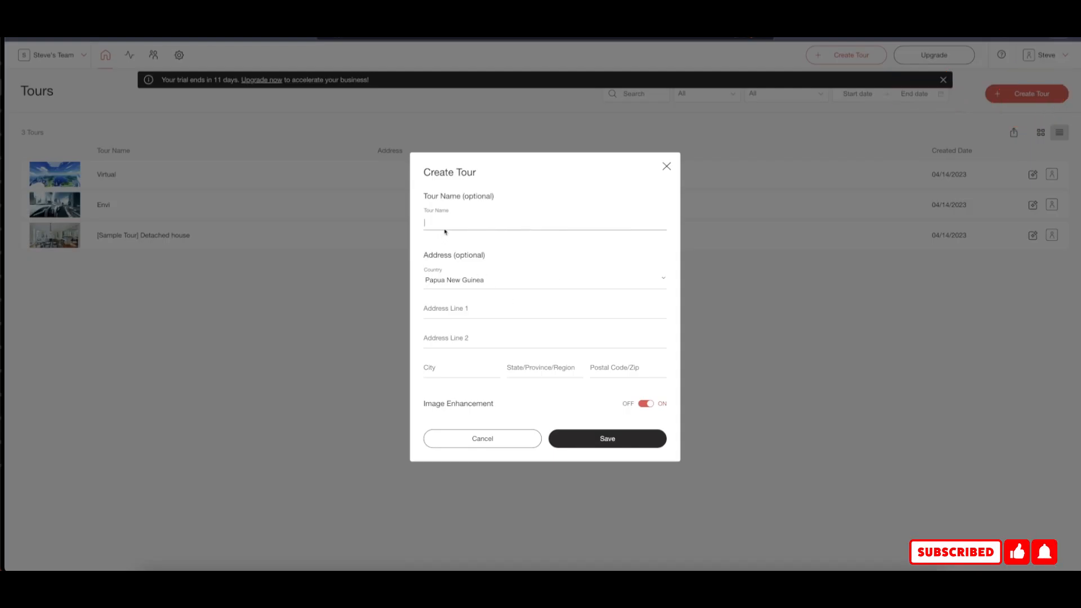
mouse_move(447, 223)
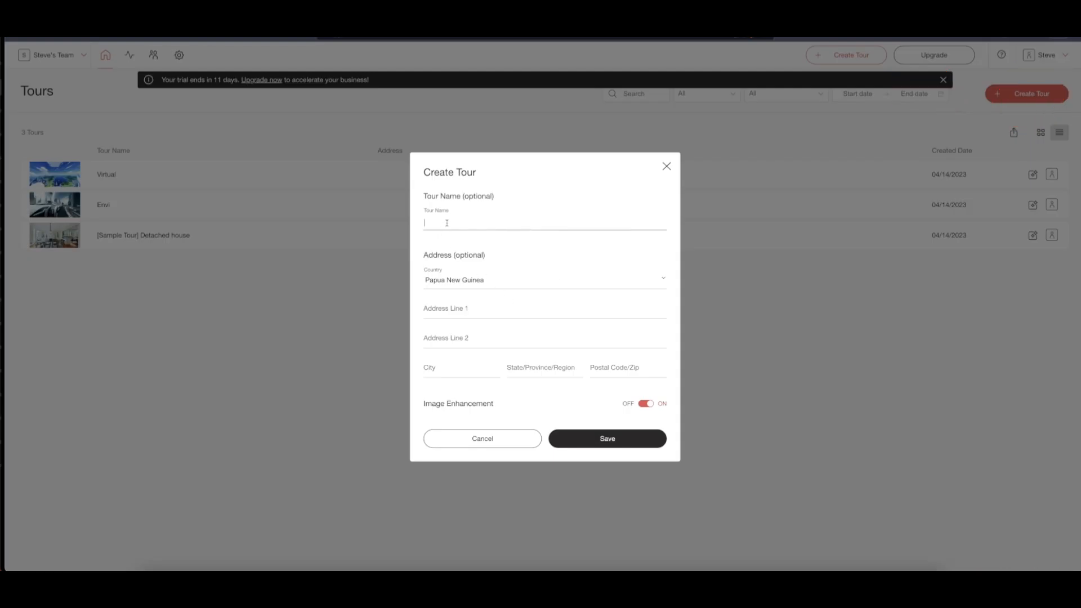
type("tropical Paradise")
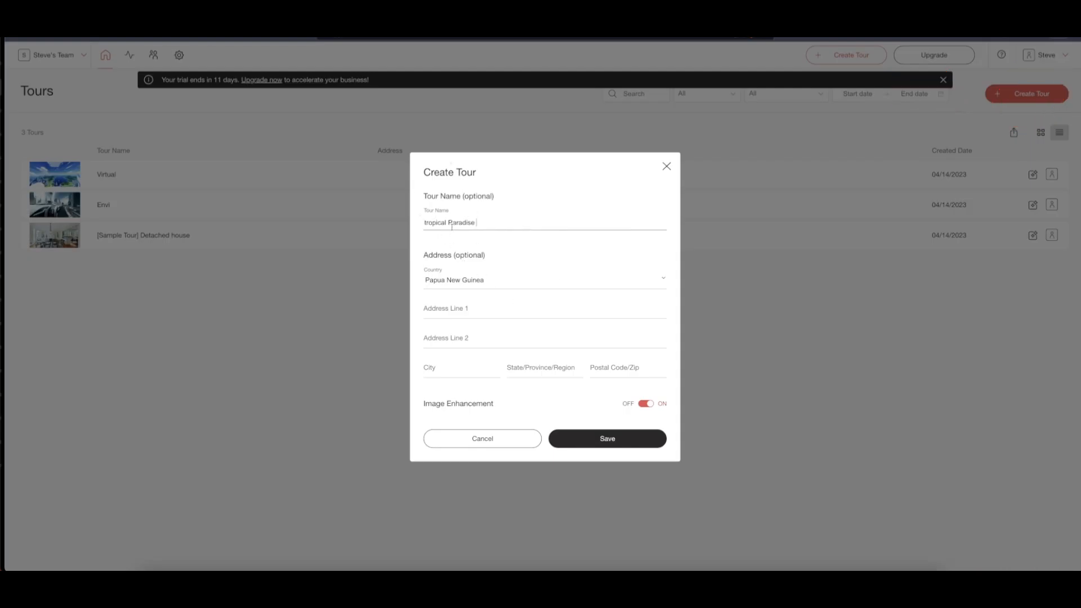
mouse_move(557, 415)
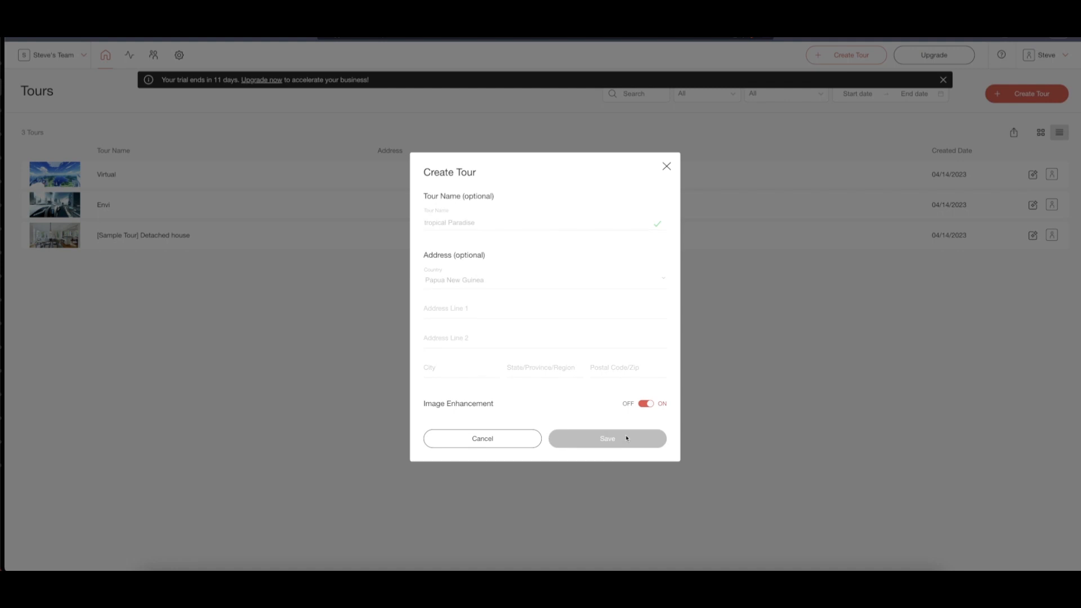
left_click(607, 438)
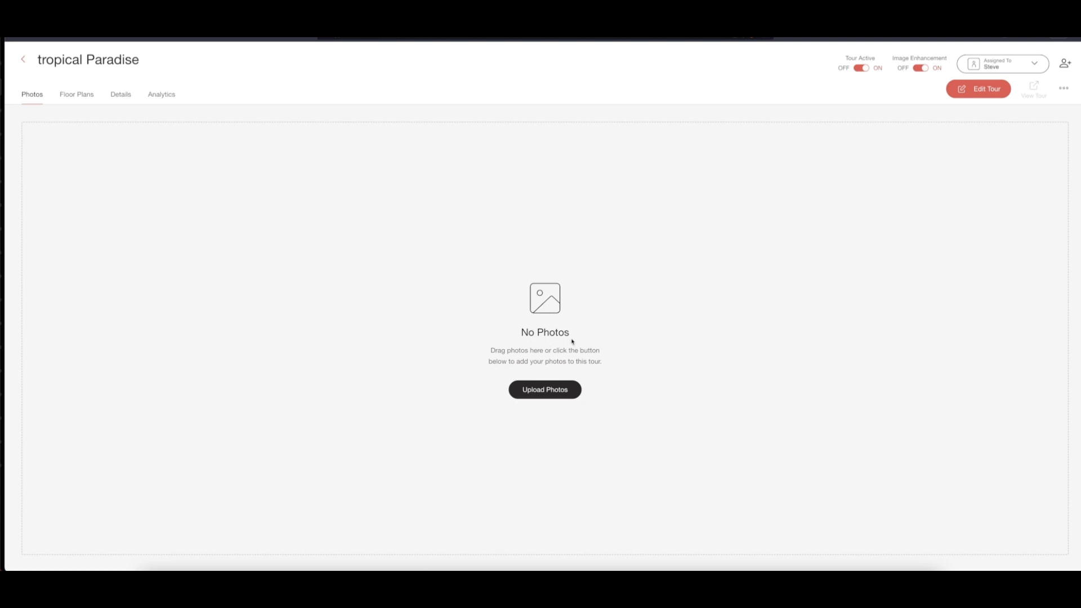
Upload the three tropical paradise skybox images from Finder into the new tour
left_click(544, 390)
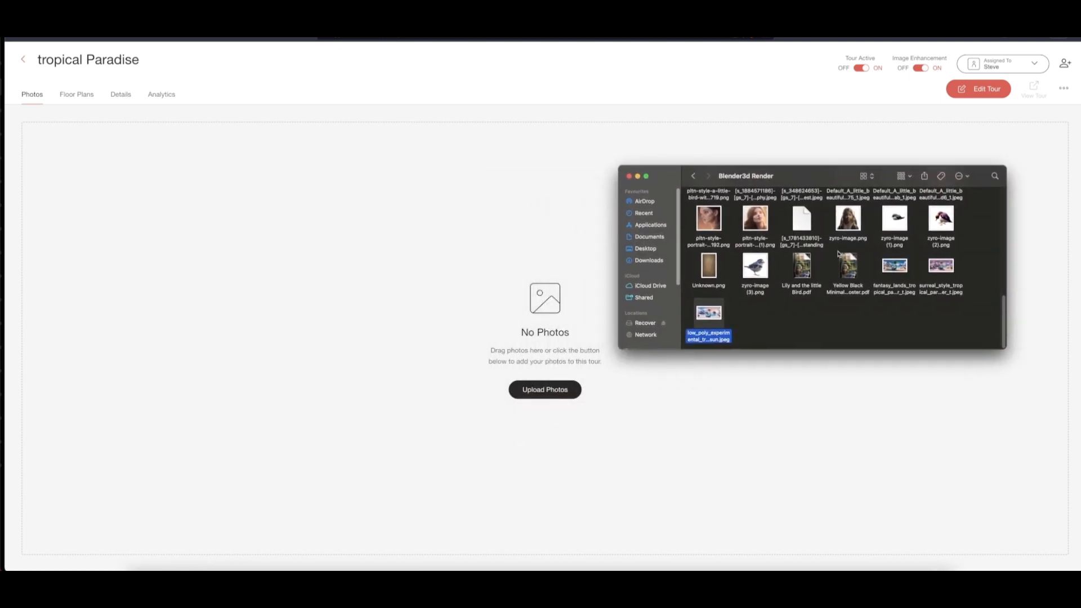
left_click(893, 265)
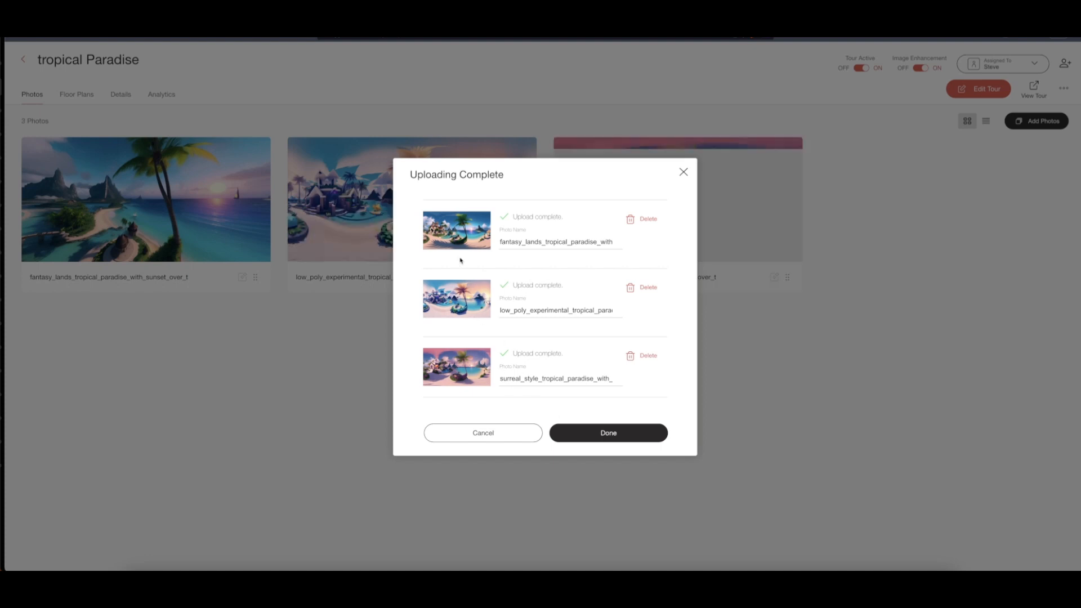
Finish the upload, look around the fantasy lands panorama in 360 view, and return to the photo list
left_click(607, 432)
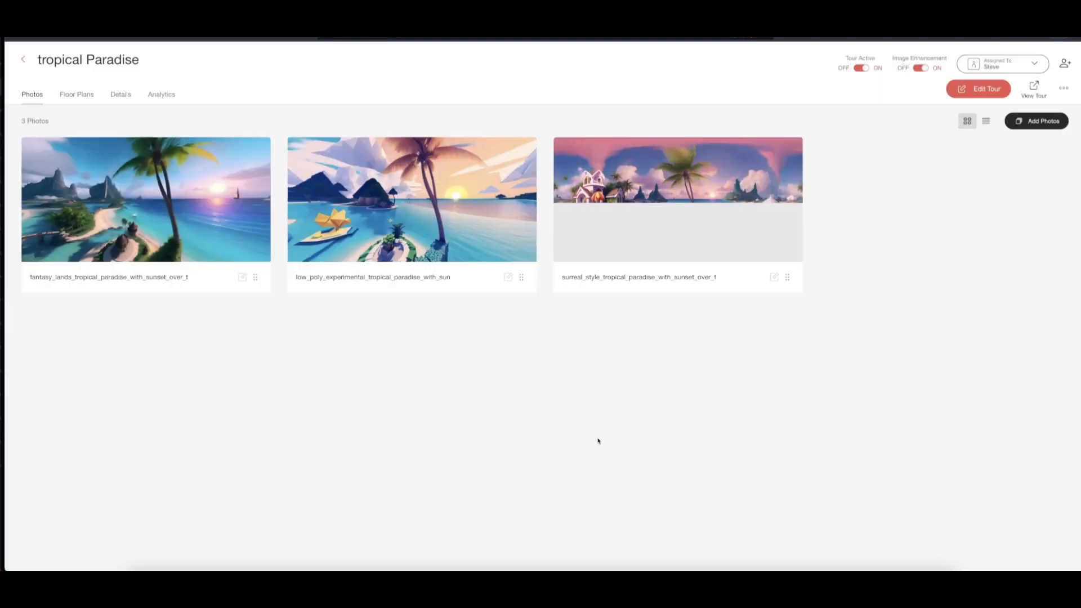
mouse_move(145, 205)
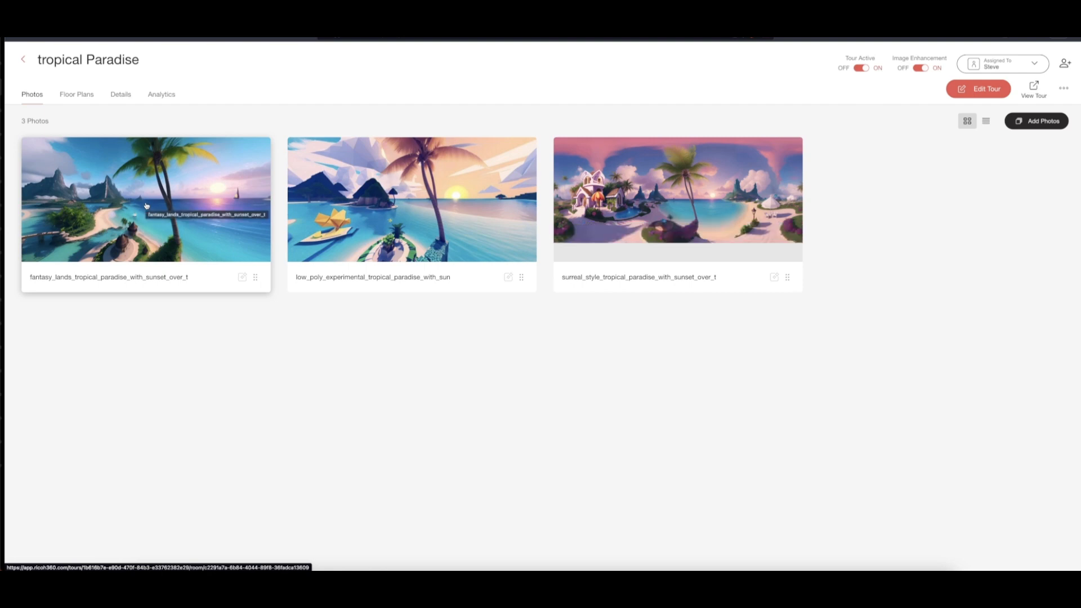
left_click(146, 200)
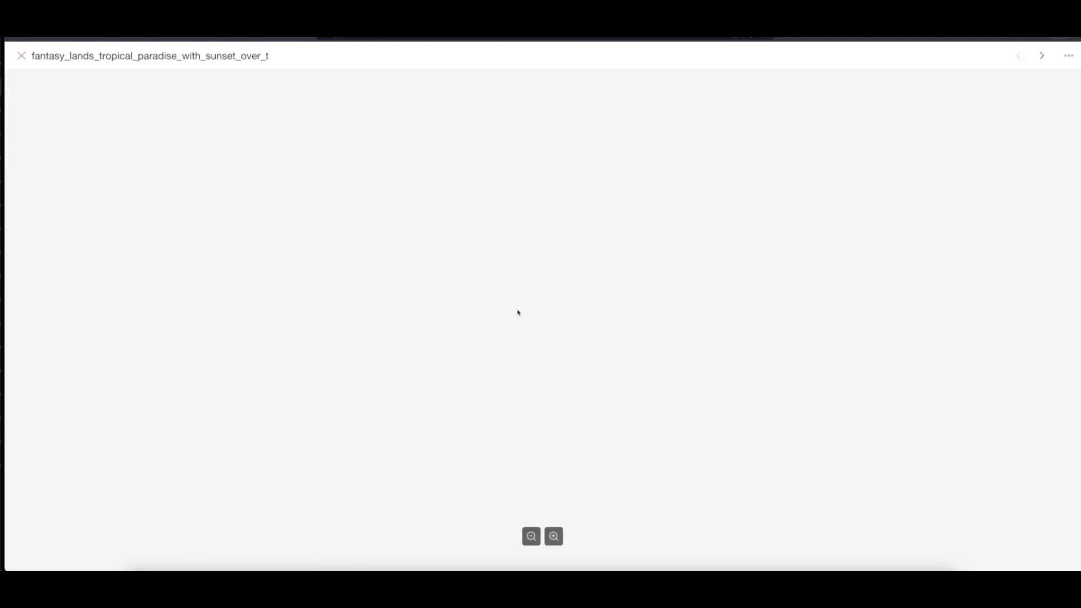
left_click(553, 535)
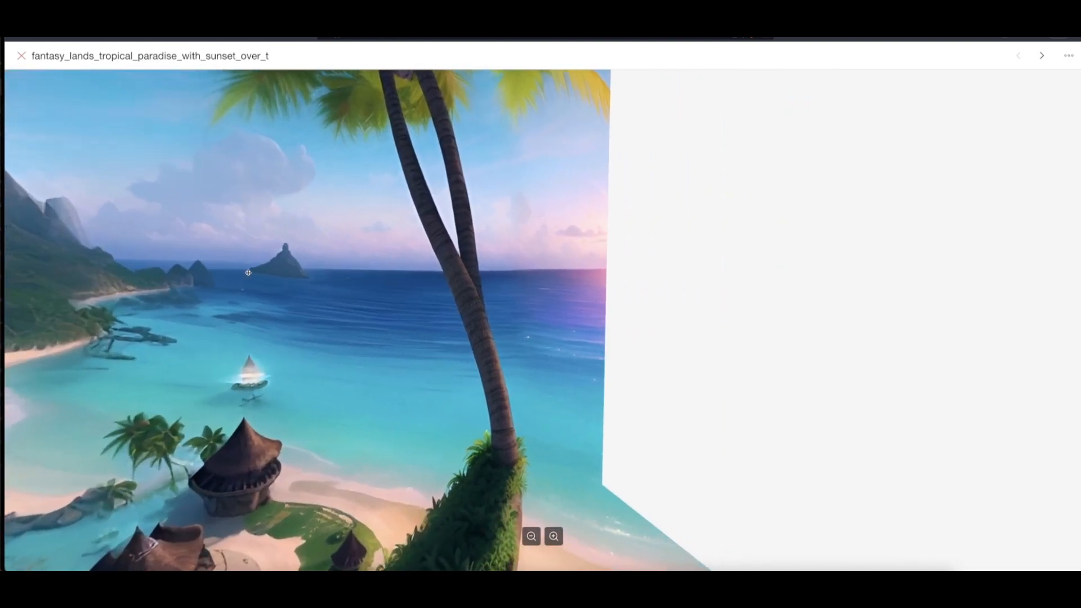
left_click(1040, 56)
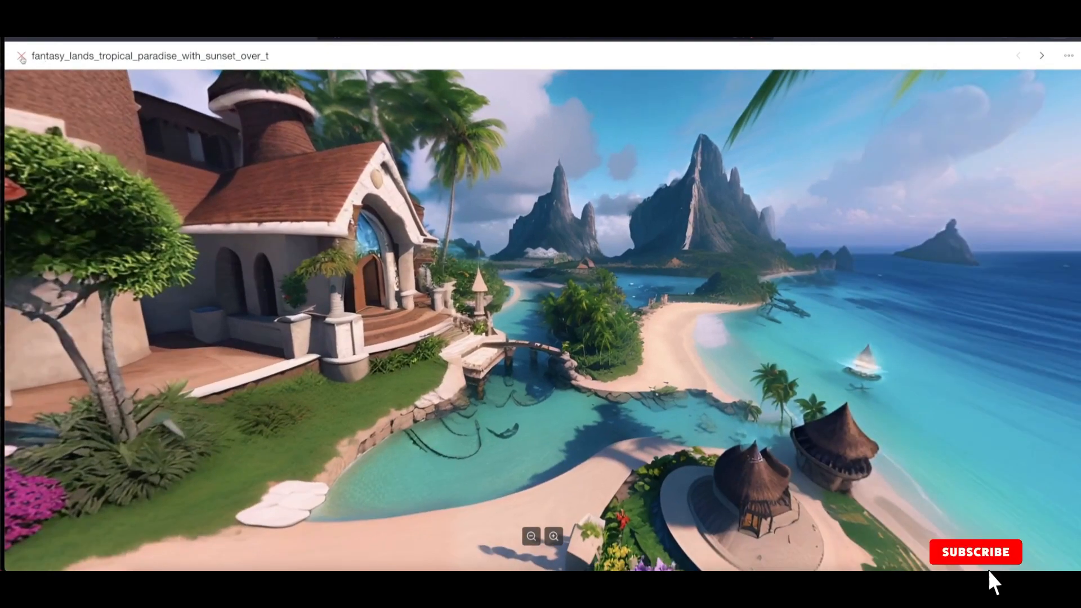
left_click(22, 57)
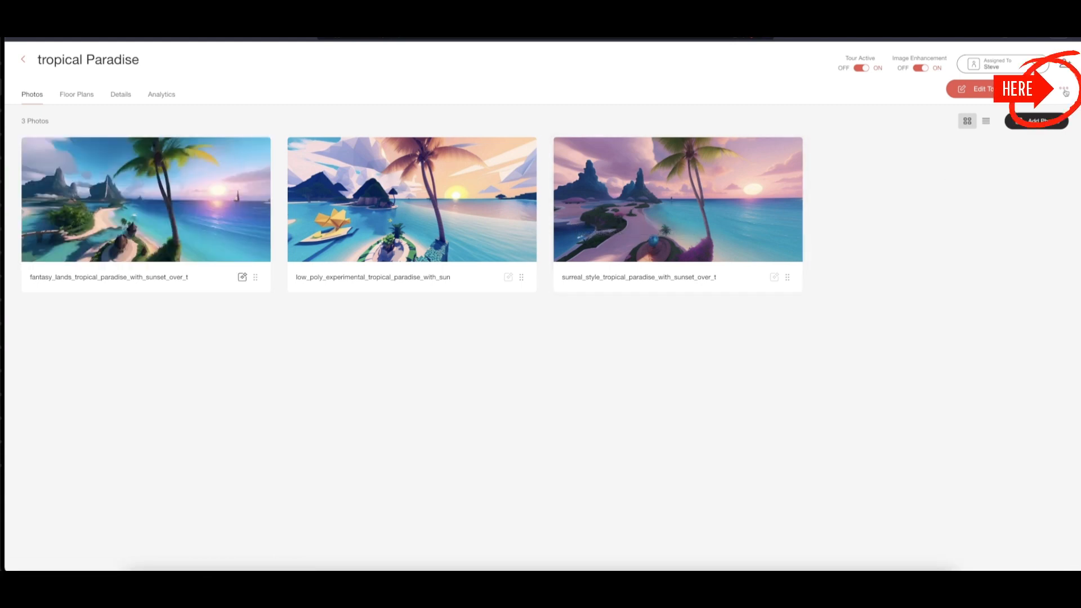
Start AI Video Maker from the ••• menu with all three tropical photos selected
left_click(1063, 88)
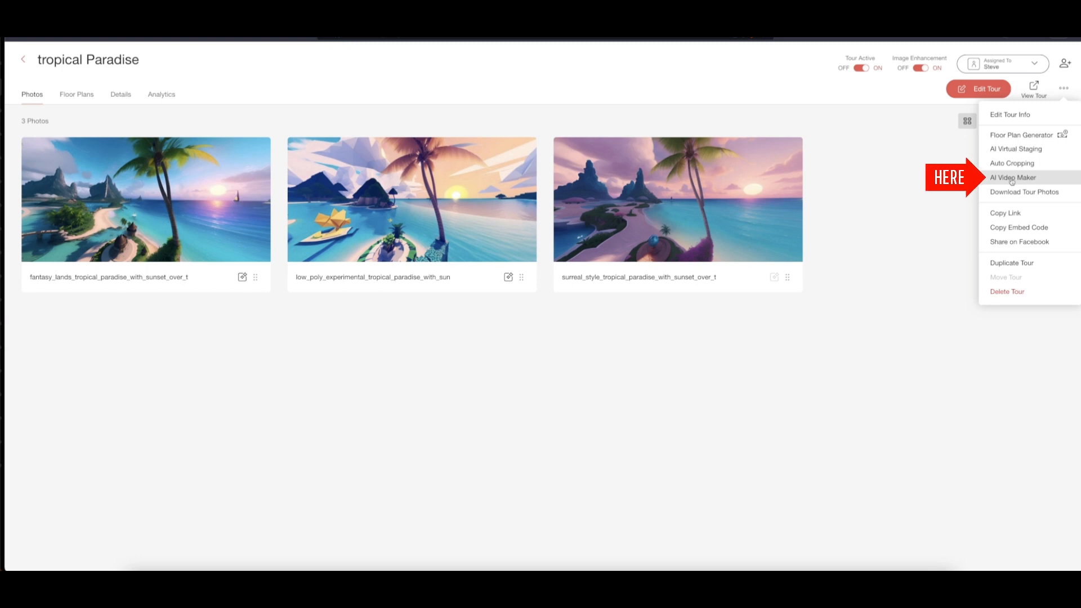
left_click(1012, 177)
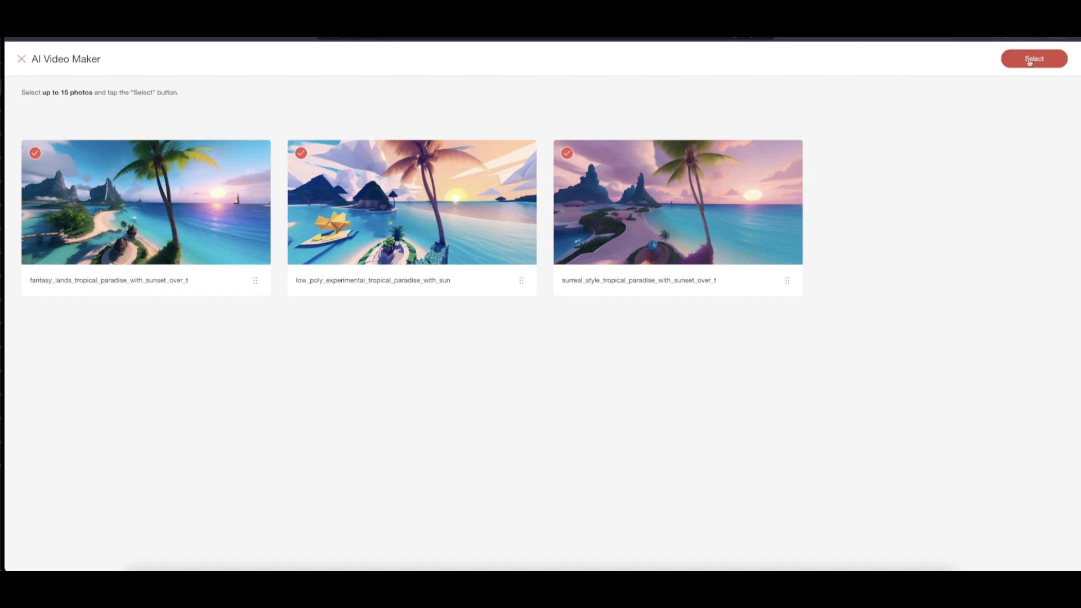
left_click(1033, 57)
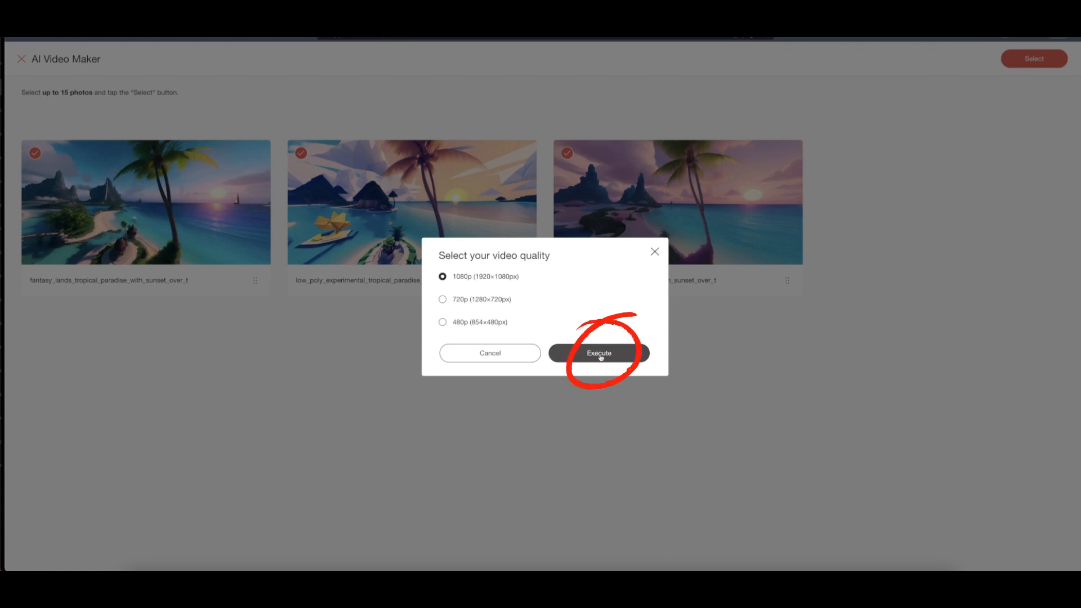
Execute 1080p video generation for tropical Paradise and dismiss the Generating the Video notice
left_click(598, 352)
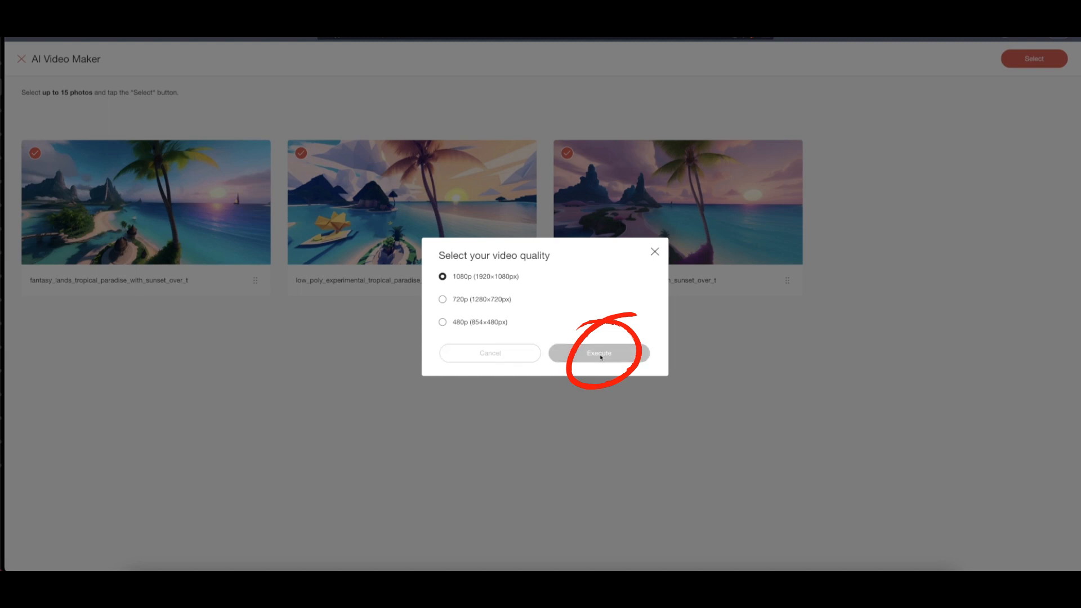
left_click(598, 352)
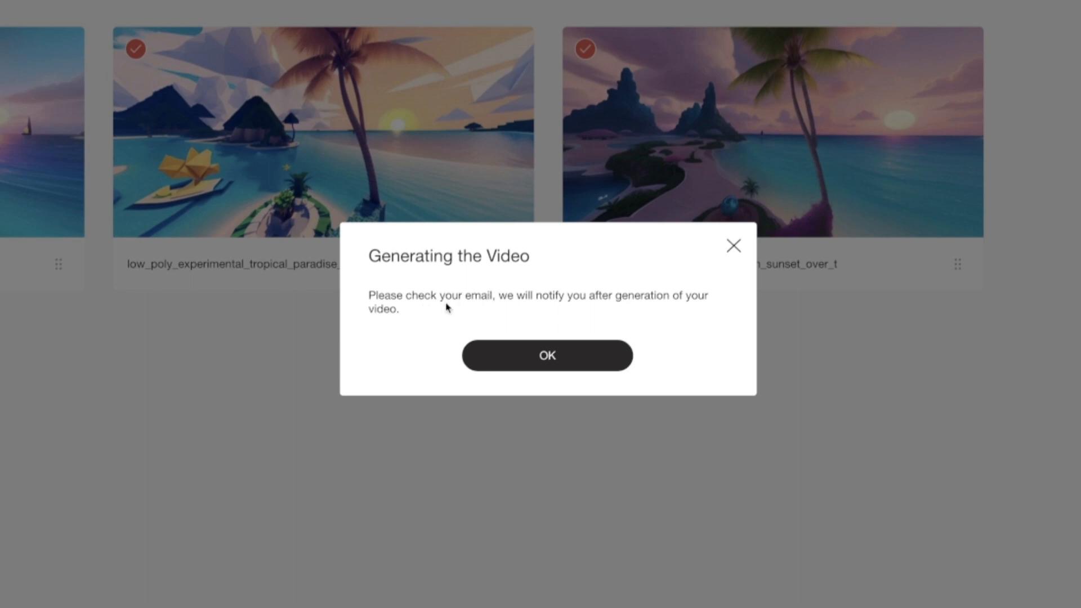
mouse_move(632, 302)
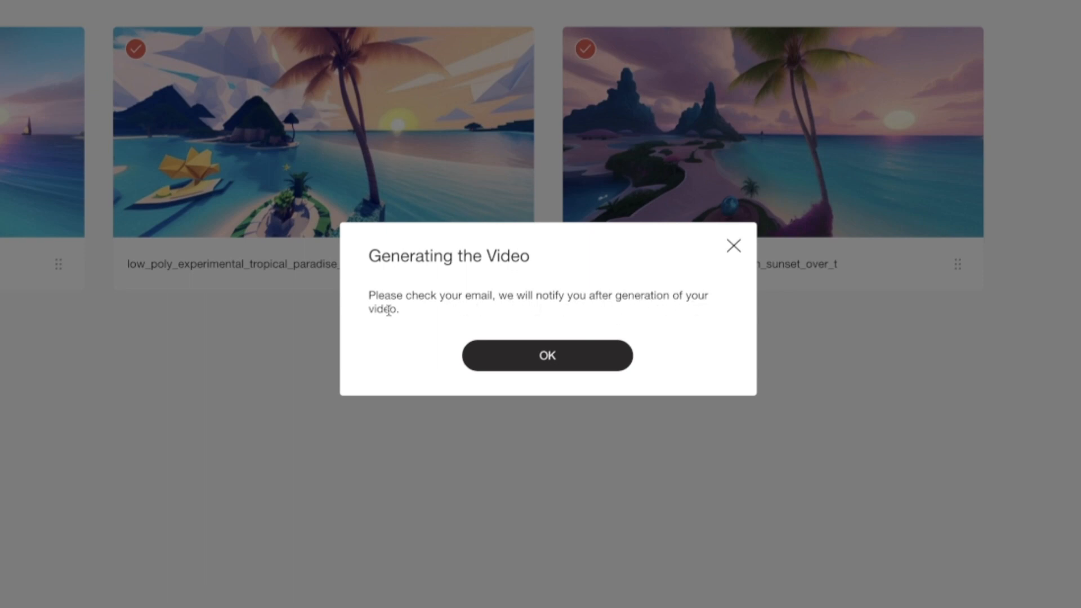
left_click(547, 355)
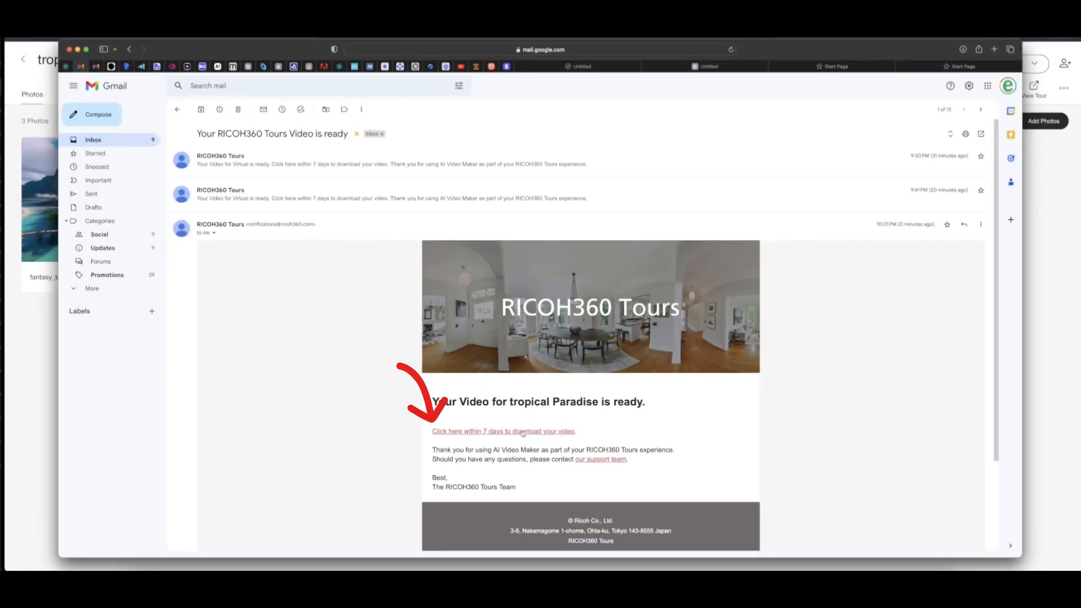
mouse_move(239, 233)
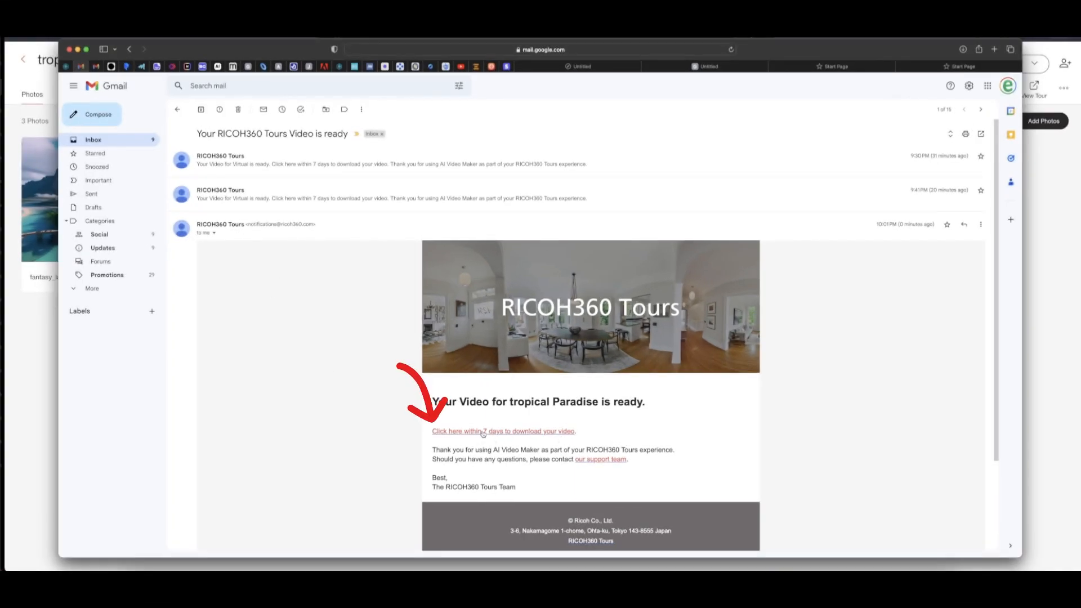
Follow the RICOH360 Tours email's 7-day download link for the tropical Paradise video
left_click(503, 431)
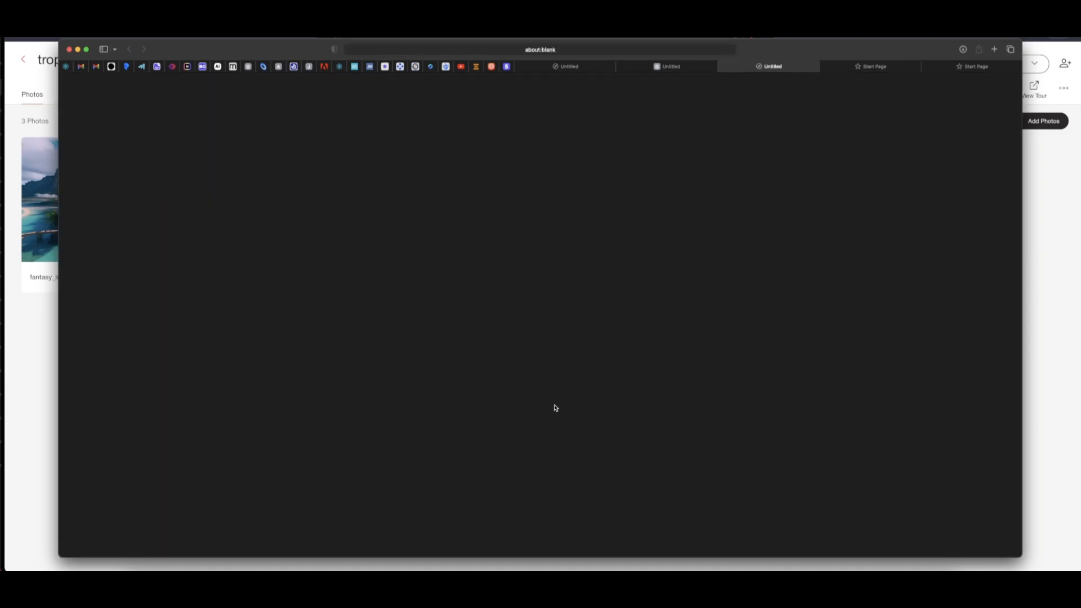